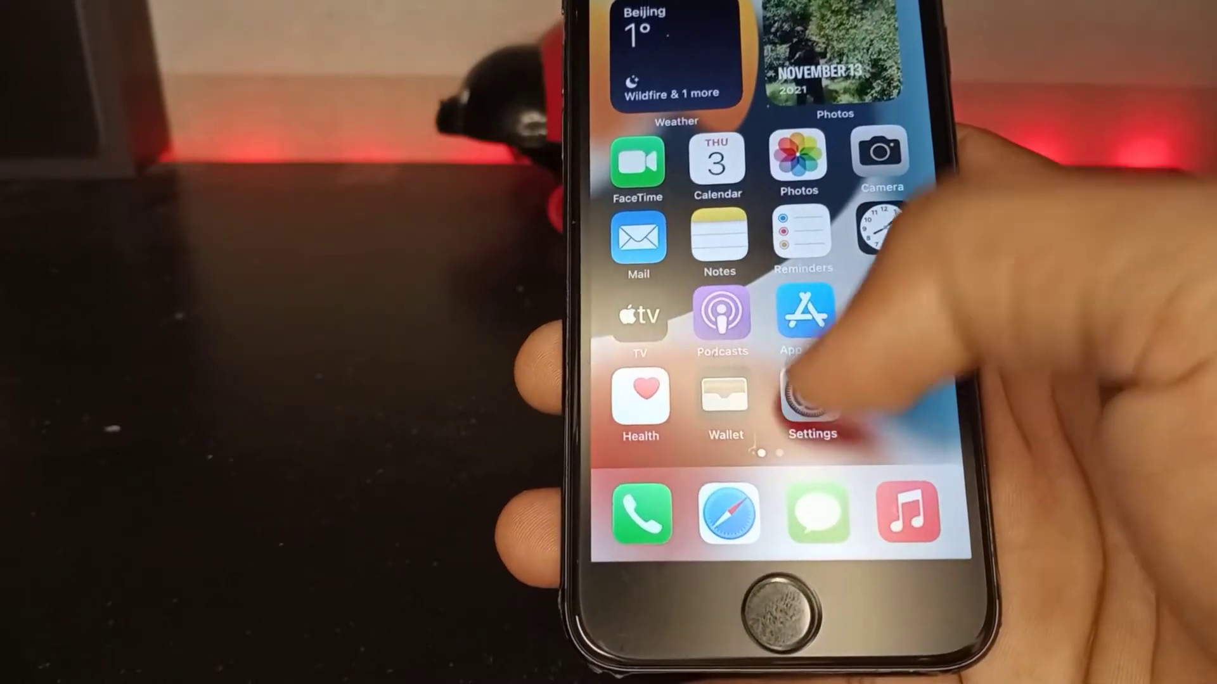
Launch the Settings app and scroll down to the Safari entry.
click(812, 402)
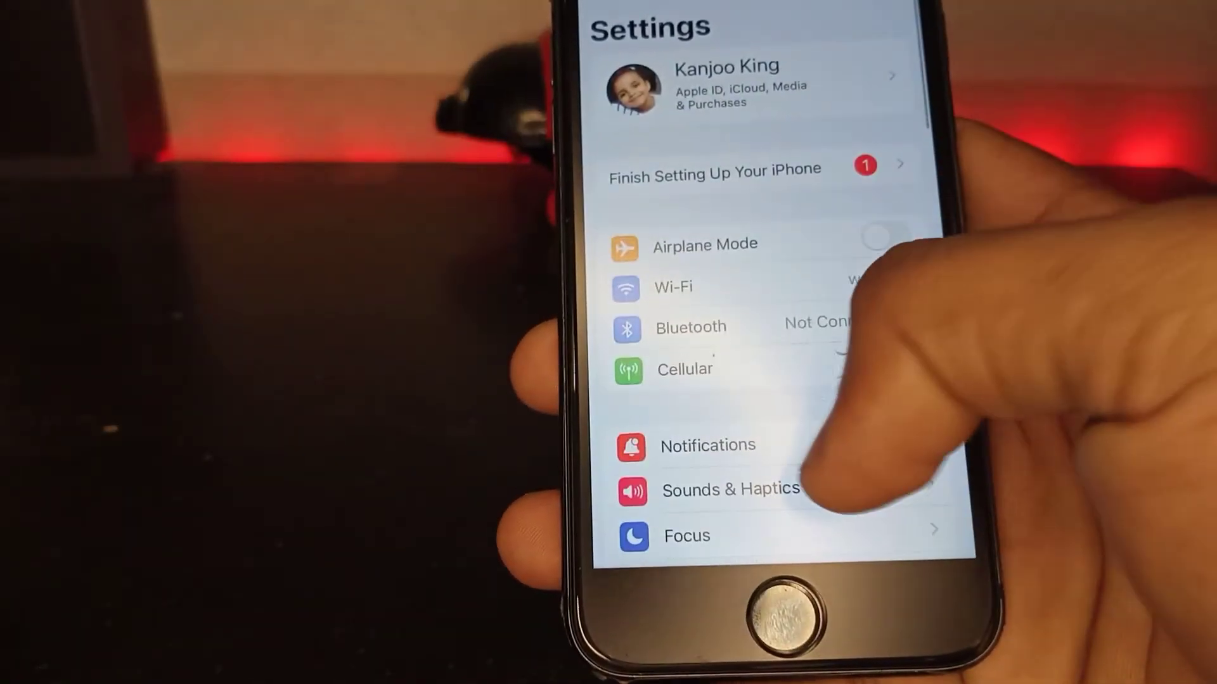
scroll(down, 3)
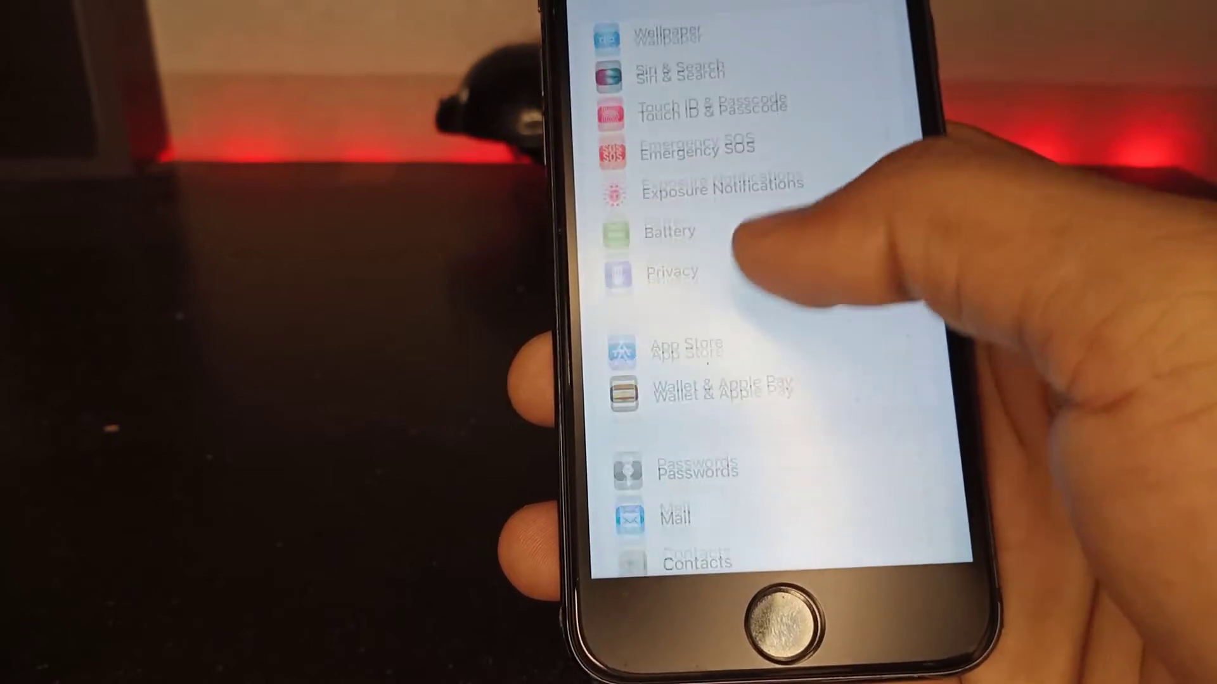
scroll(down, 3)
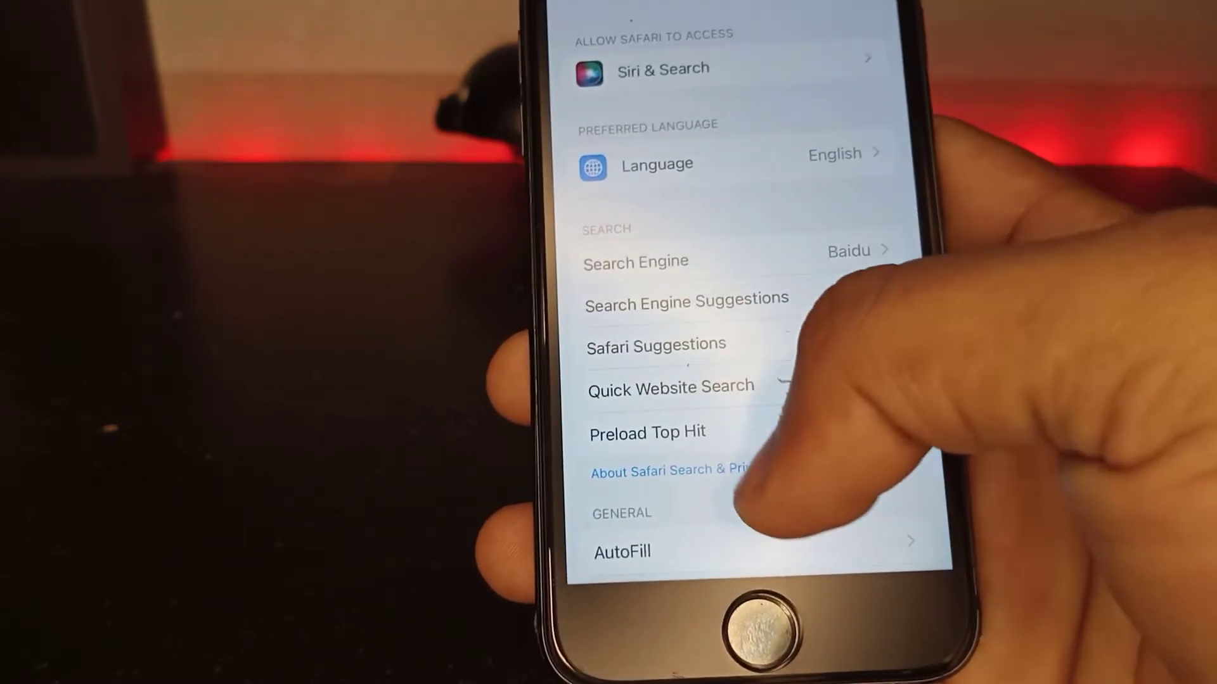
Scroll Safari's Extensions page past BlockBear and choose More Extensions in the App Store.
scroll(down, 3)
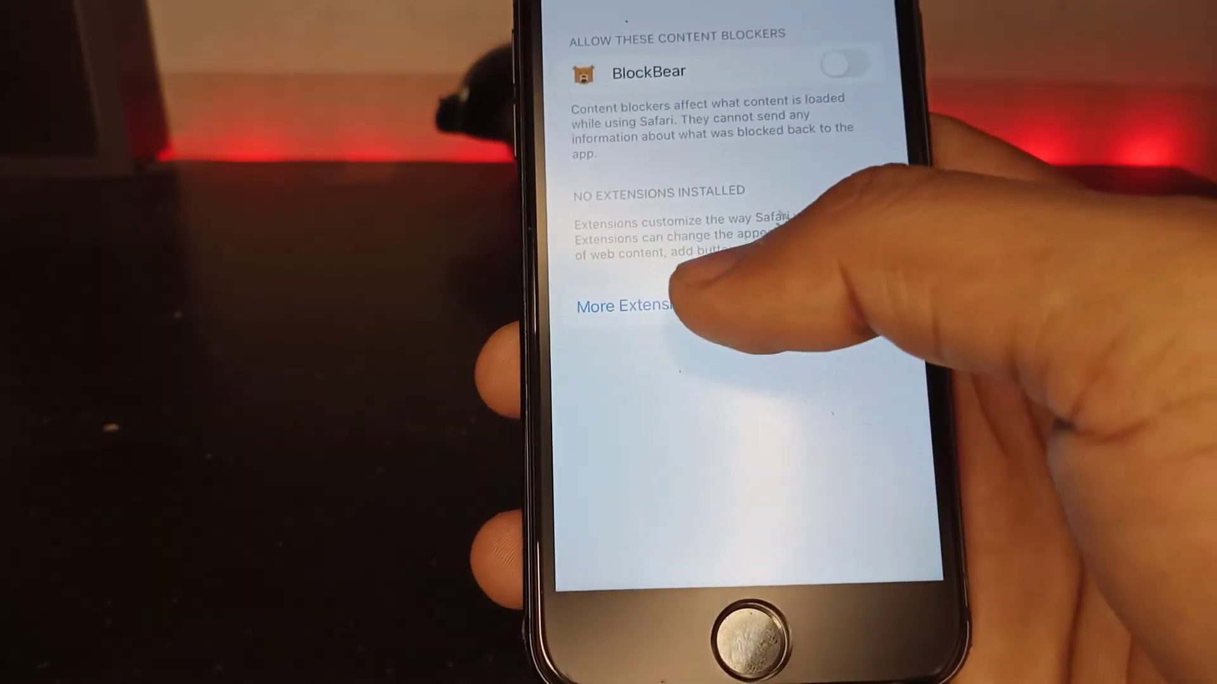
click(623, 306)
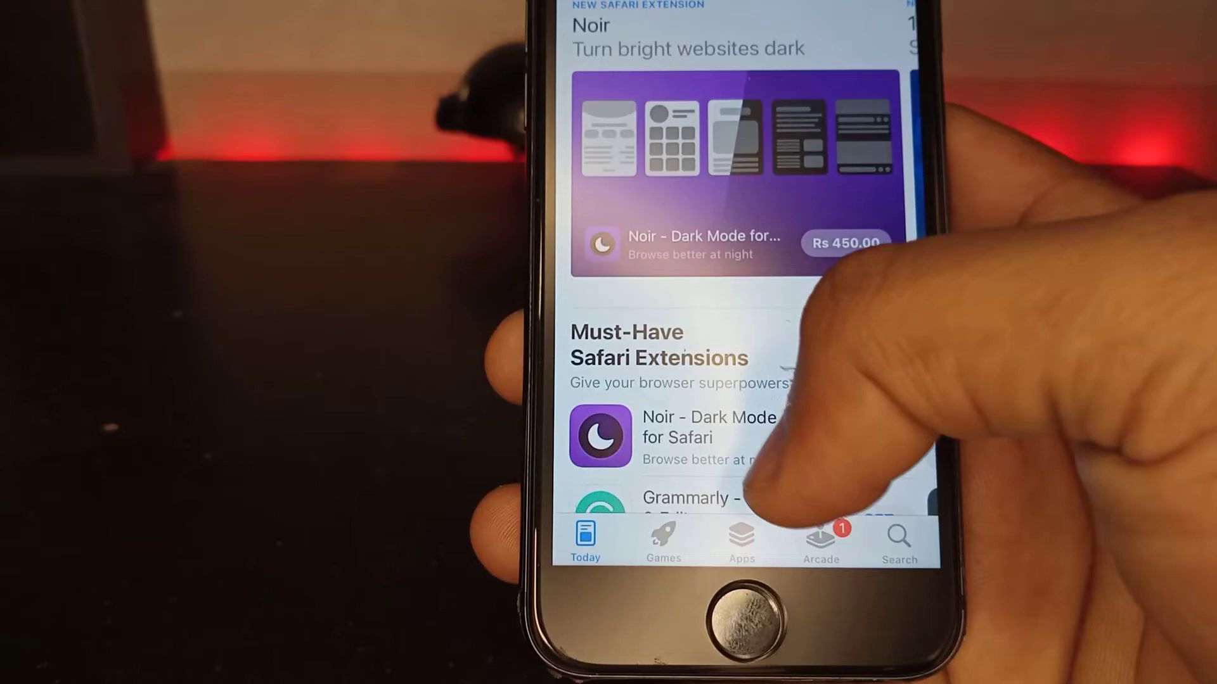
Browse the App Store Content Blockers list, then return to Safari's extensions settings.
scroll(down, 3)
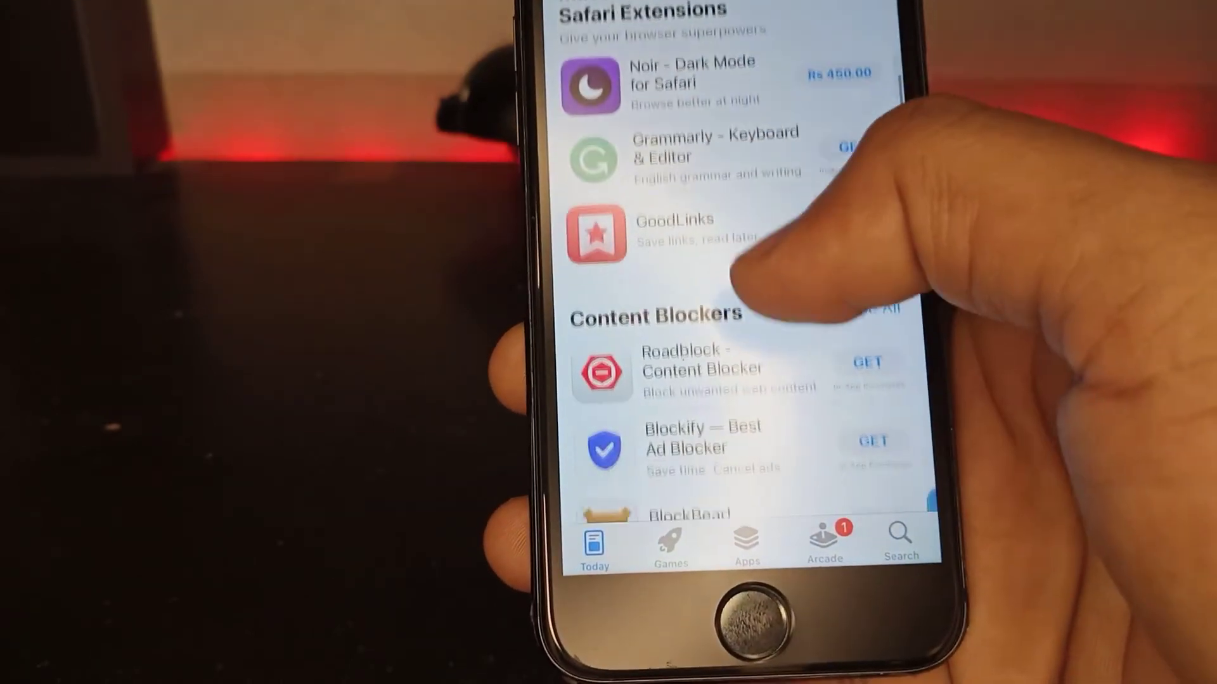
scroll(up, 3)
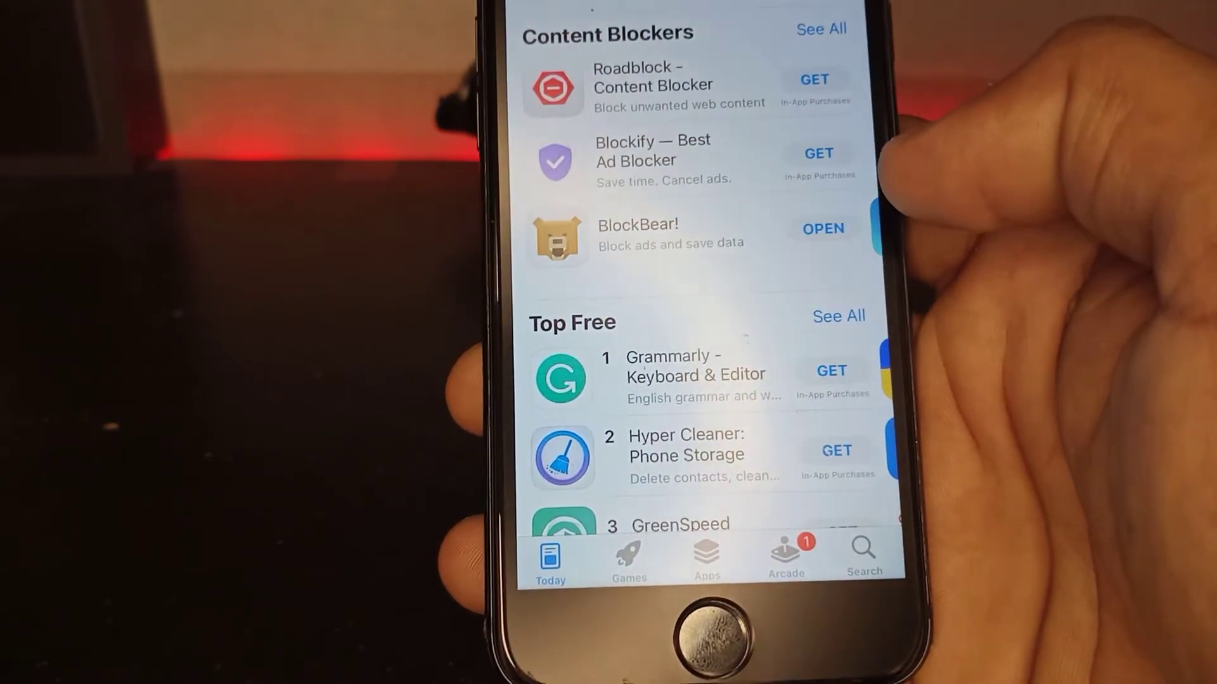
click(822, 228)
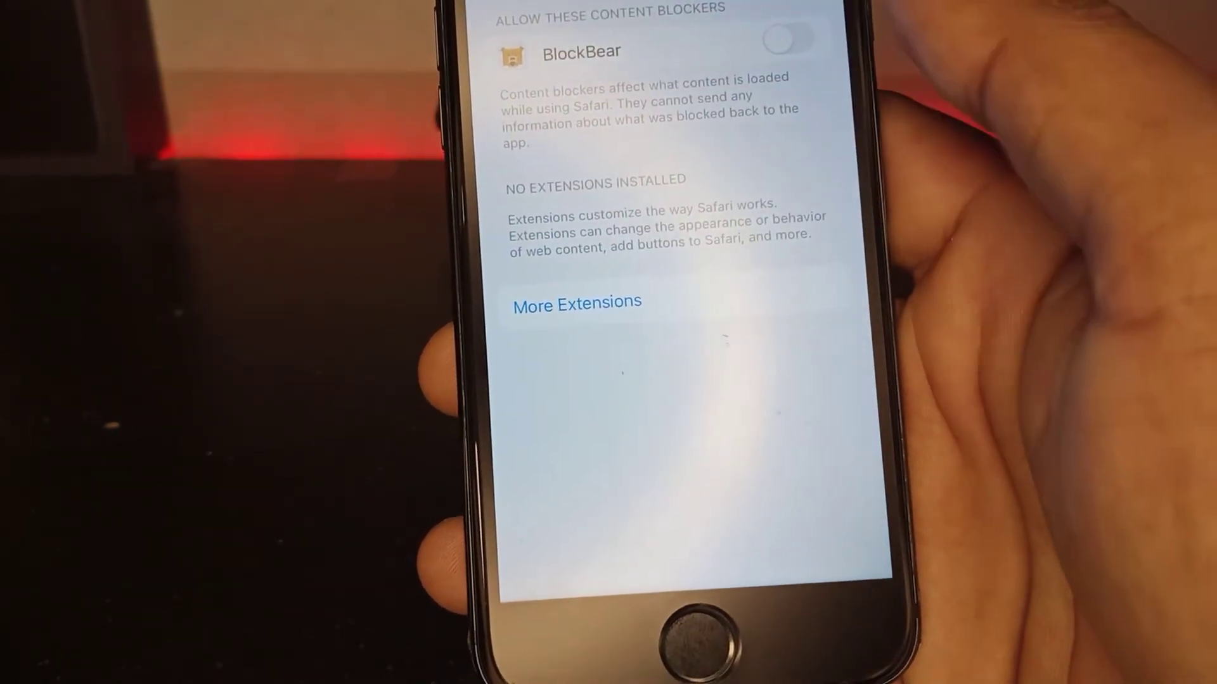
Switch on the BlockBear toggle under Allow These Content Blockers.
click(787, 39)
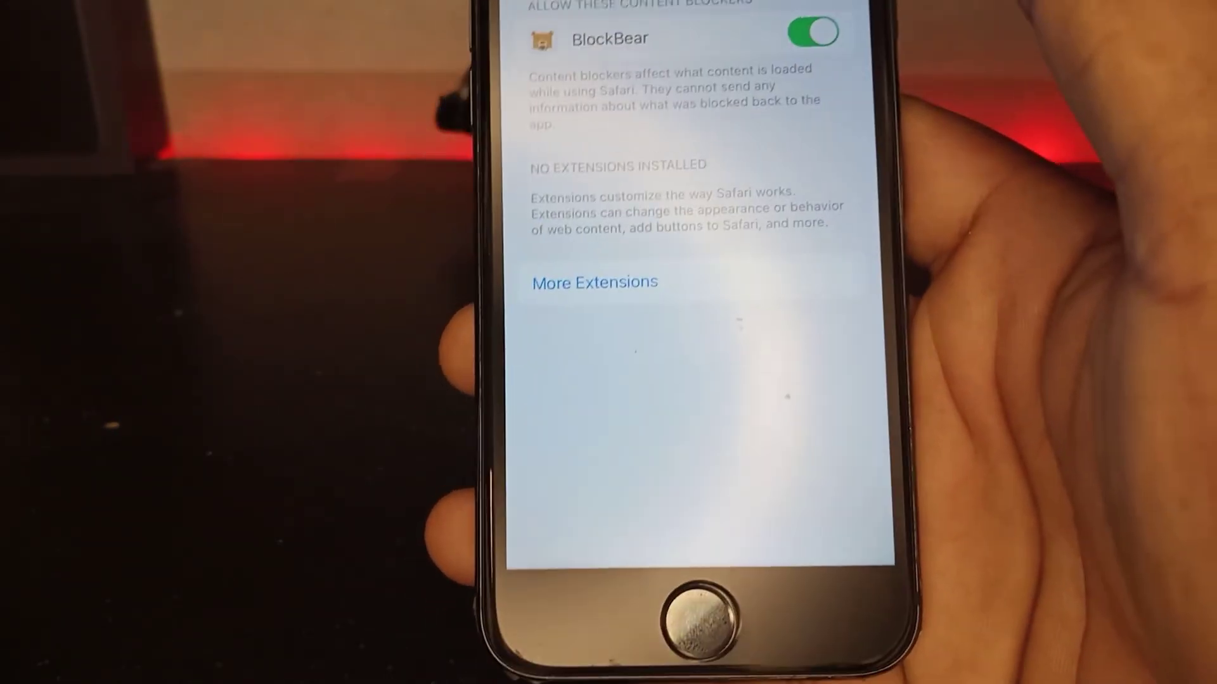